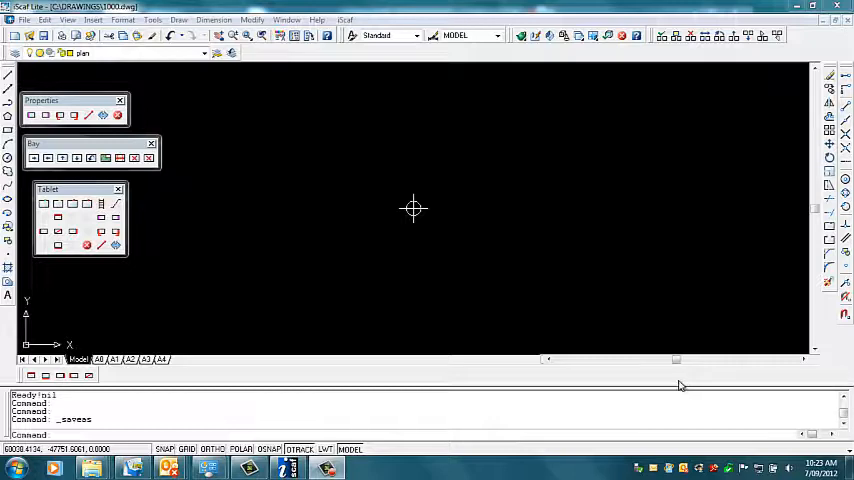
mouse_move(408, 179)
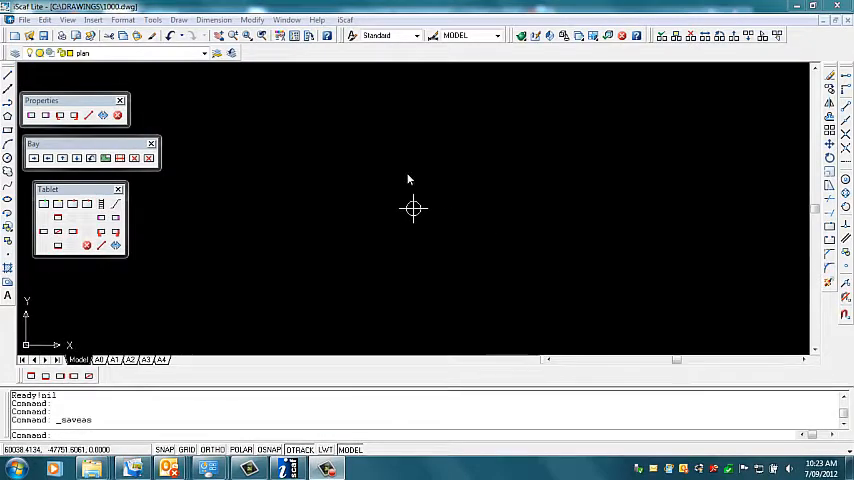
Review and close the default iScaf Setup configuration, then bring up the iScaf command list again
left_click(345, 19)
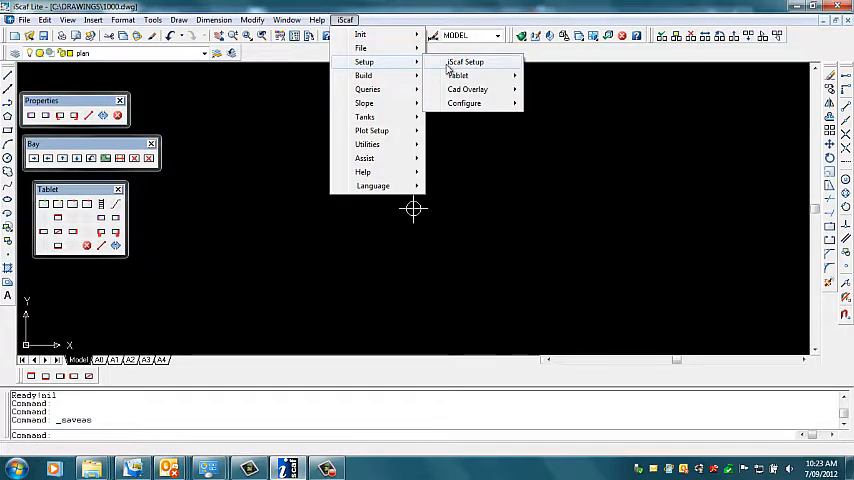
left_click(465, 62)
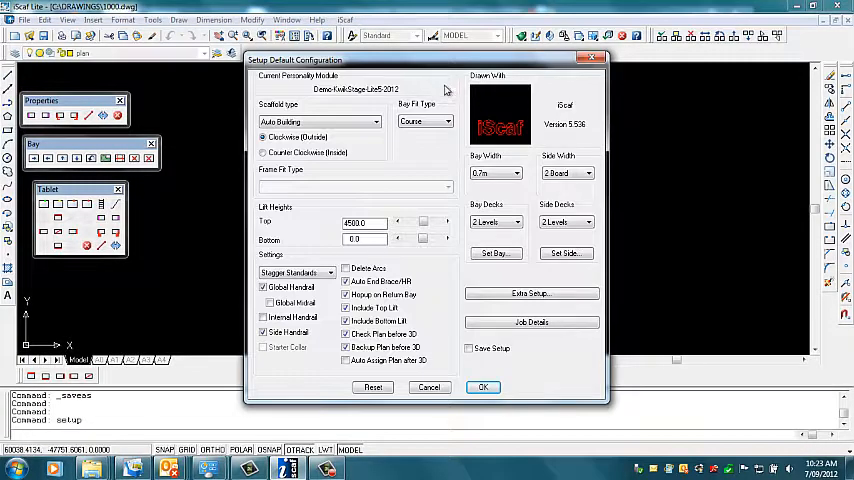
left_click(483, 387)
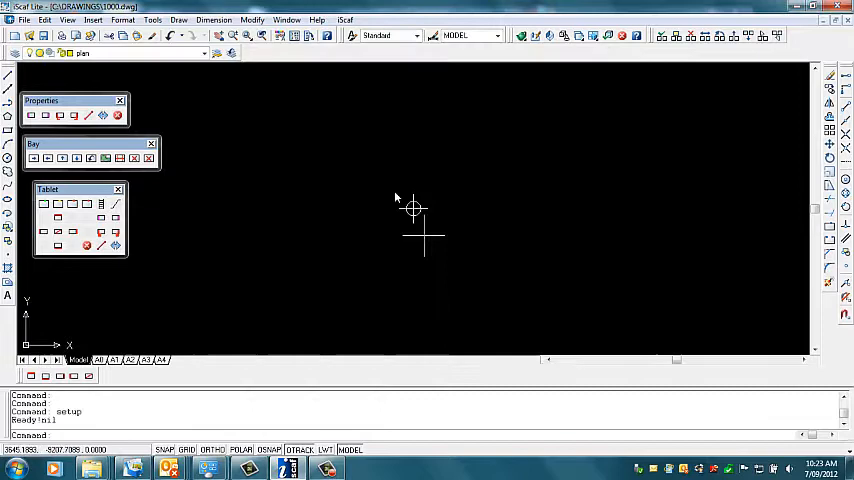
left_click(345, 19)
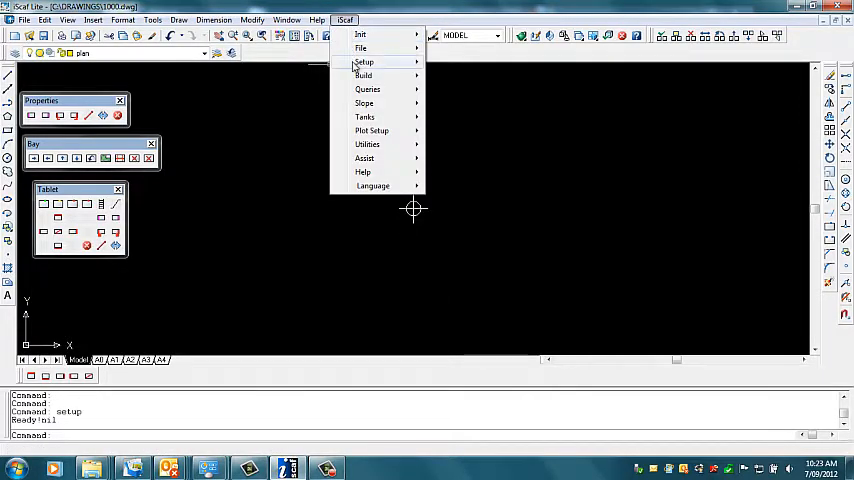
mouse_move(363, 62)
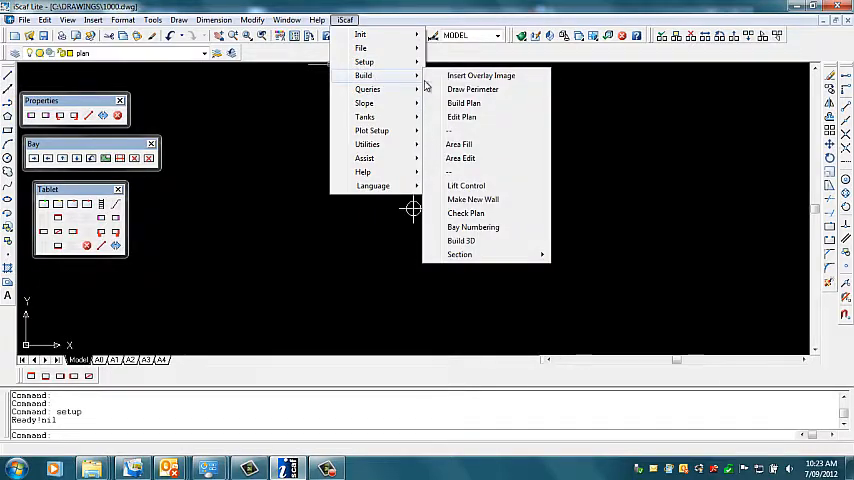
Insert p2.tif from the DRAWINGS folder as an overlay image
left_click(481, 75)
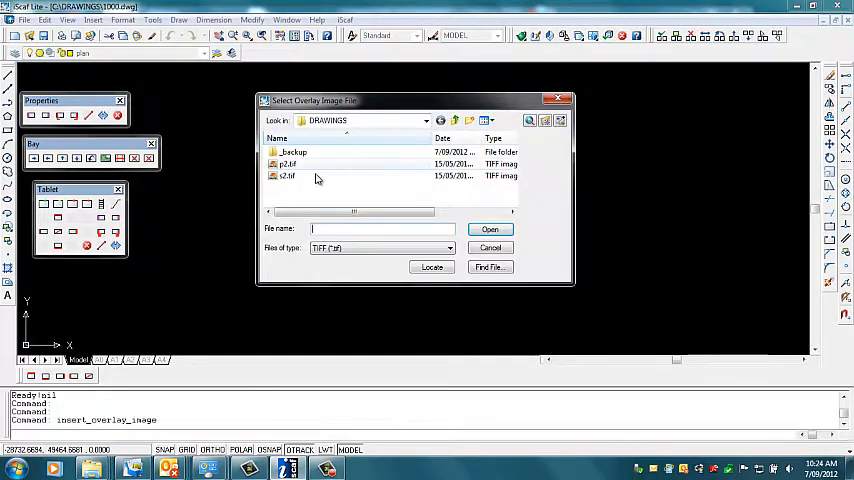
left_click(288, 164)
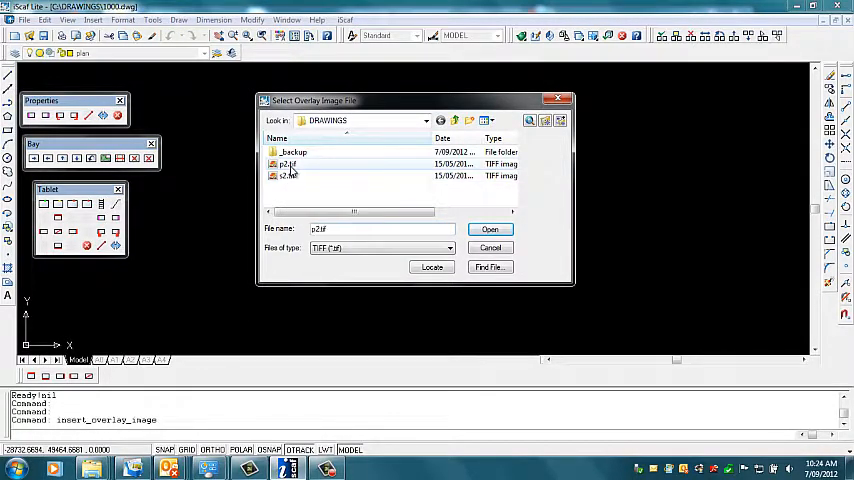
left_click(287, 164)
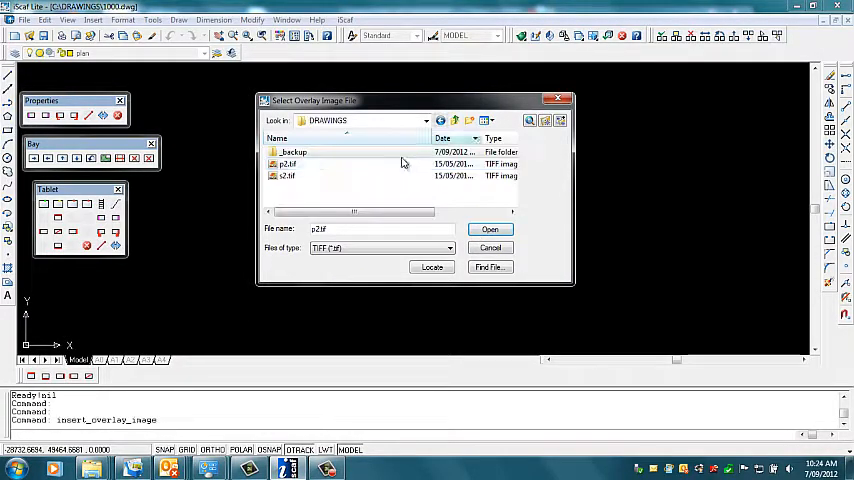
left_click(490, 229)
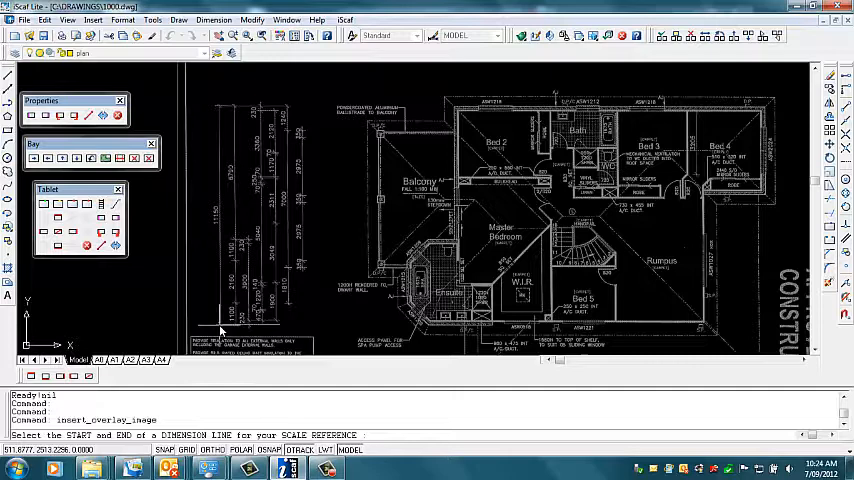
Scale the plan image by picking the reference dimension and entering 11150
left_click(222, 331)
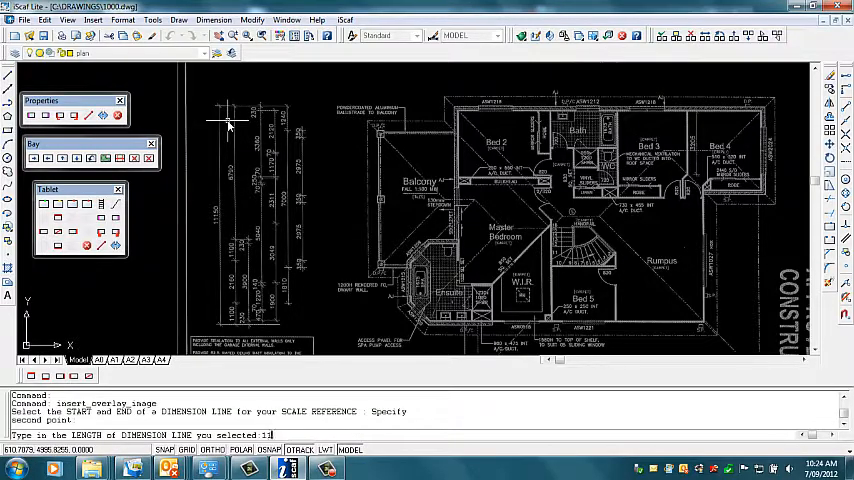
type("11150")
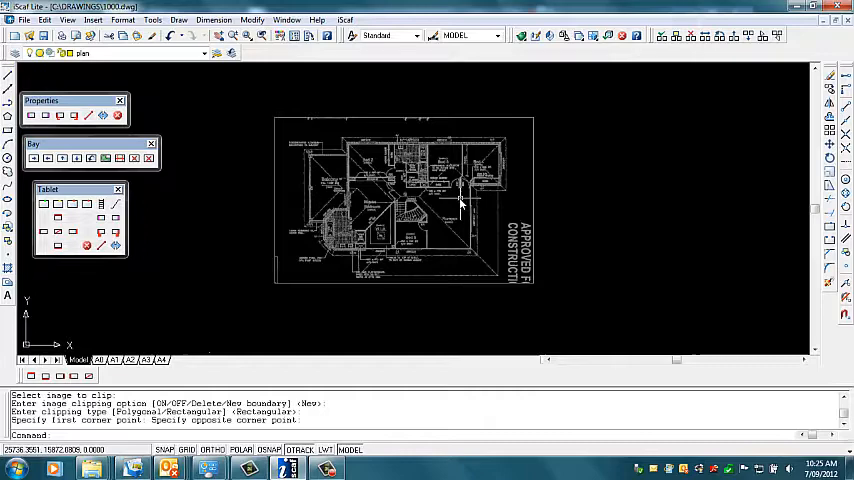
Start a new scaffold wall along the top edge, accepting the wall settings
left_click(344, 19)
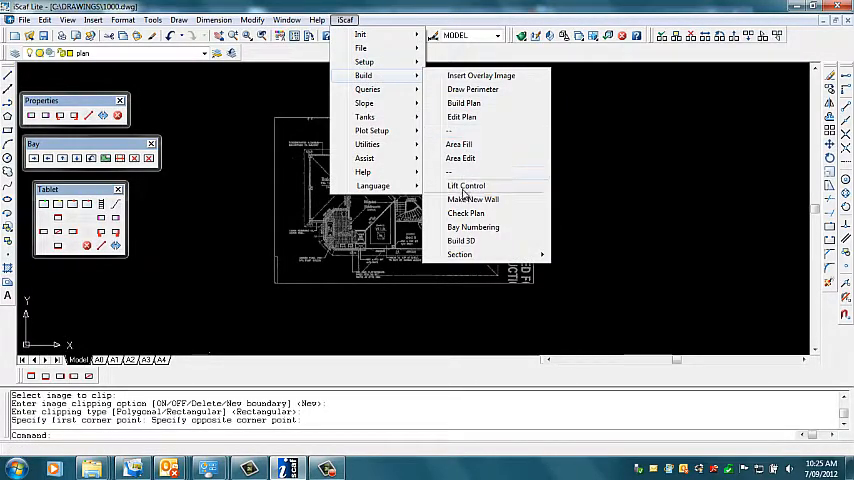
left_click(472, 199)
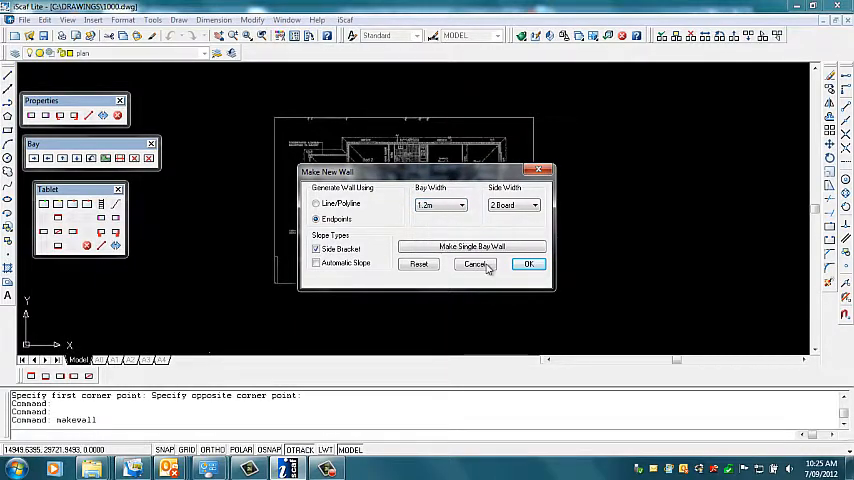
left_click(529, 263)
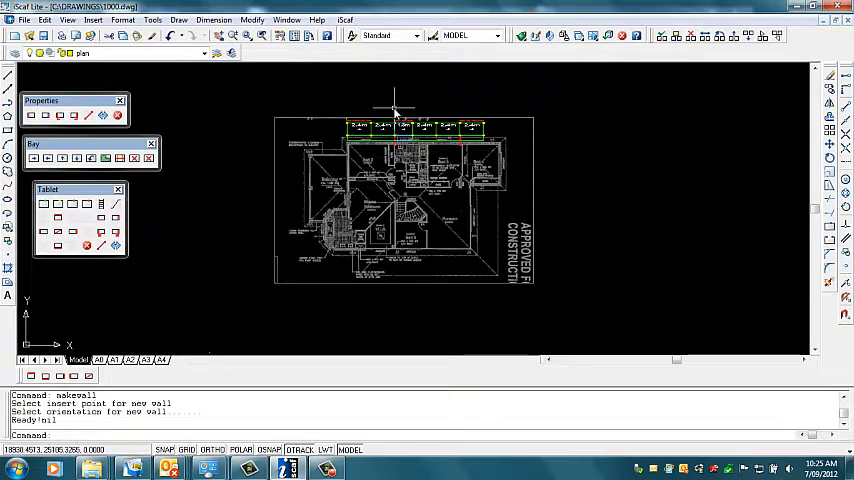
Create section AA through the top wall, naming it 'Elevation 2'
left_click(344, 19)
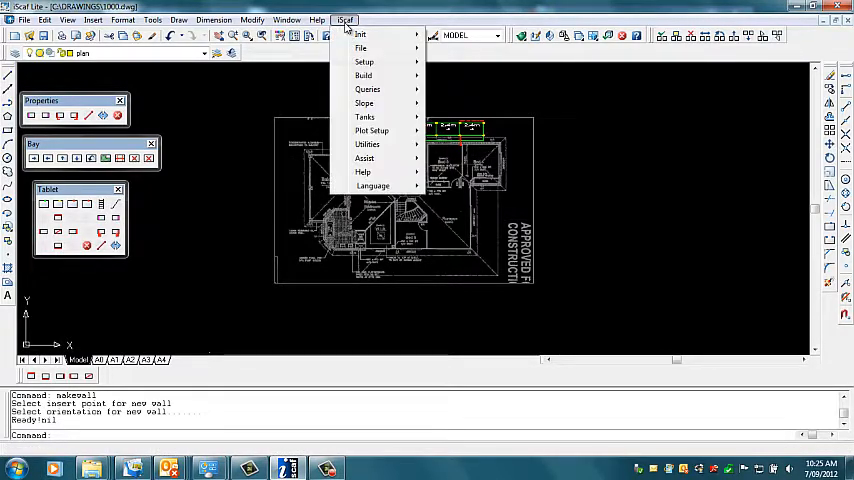
left_click(363, 75)
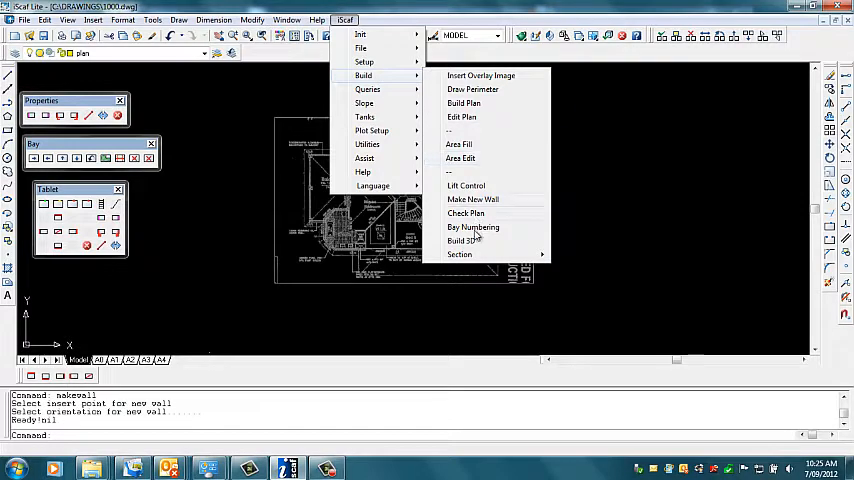
left_click(459, 254)
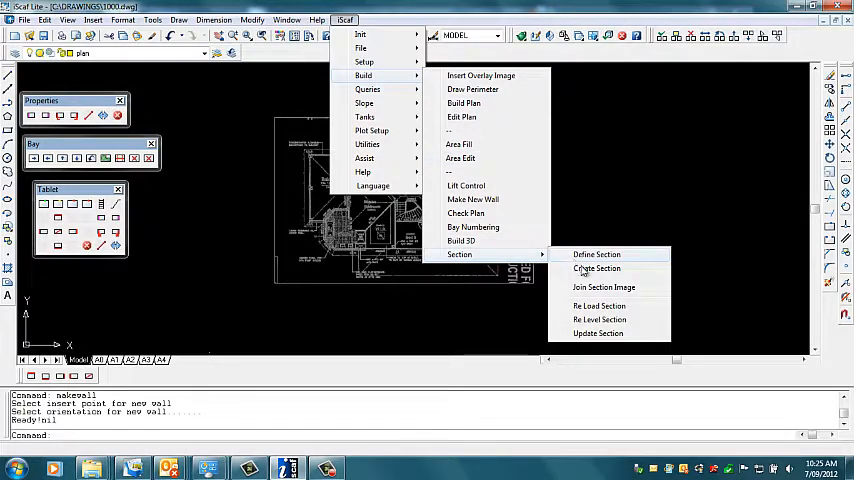
mouse_move(597, 268)
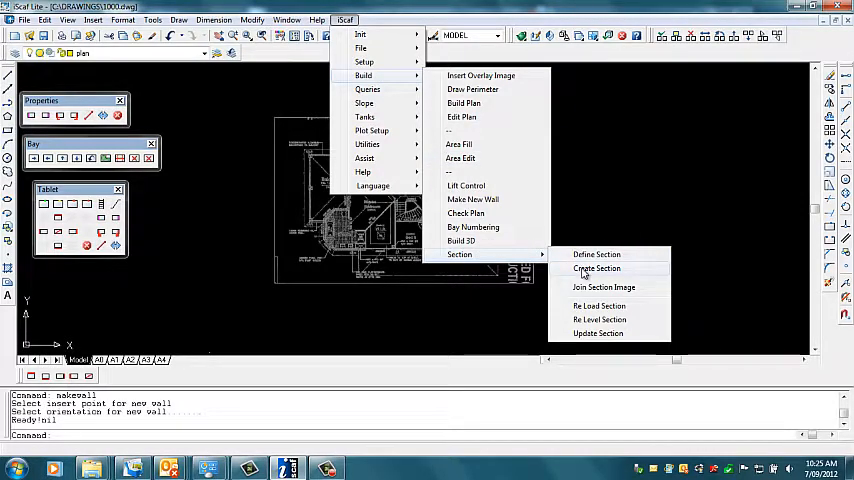
mouse_move(585, 258)
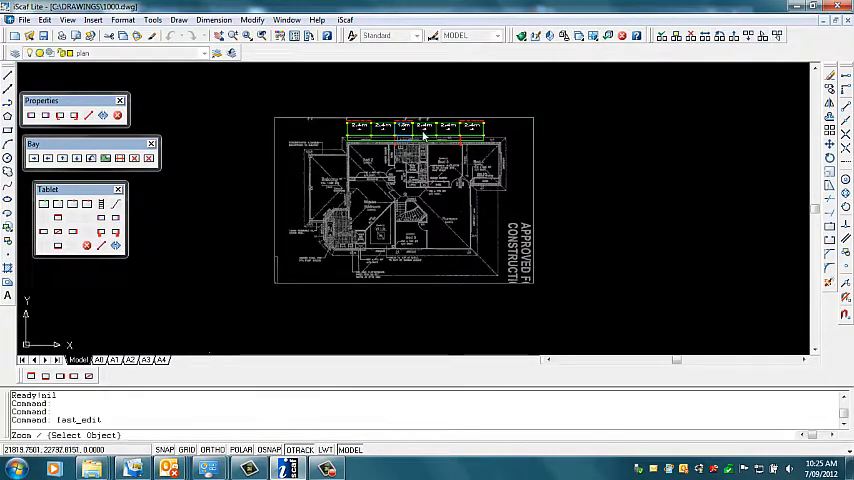
right_click(425, 135)
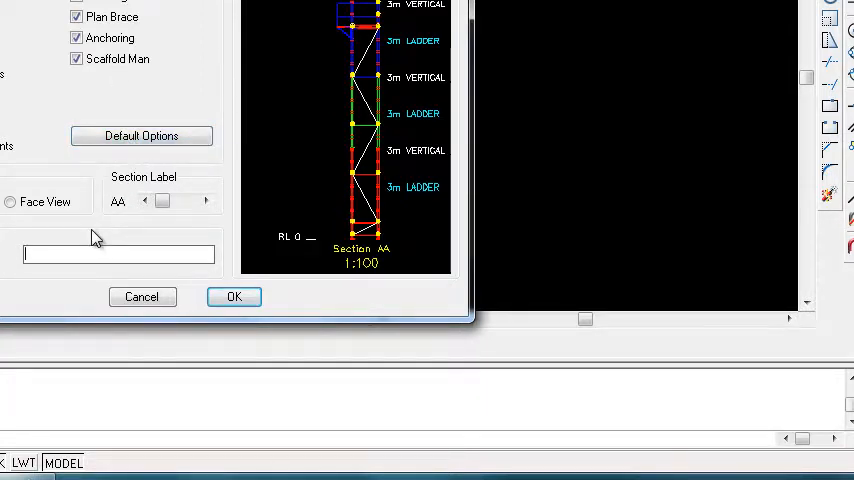
type("Elevation 2")
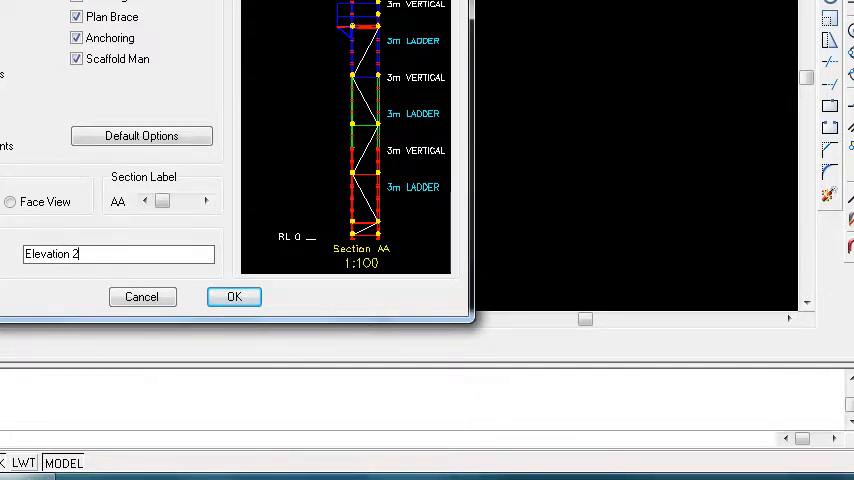
left_click(10, 201)
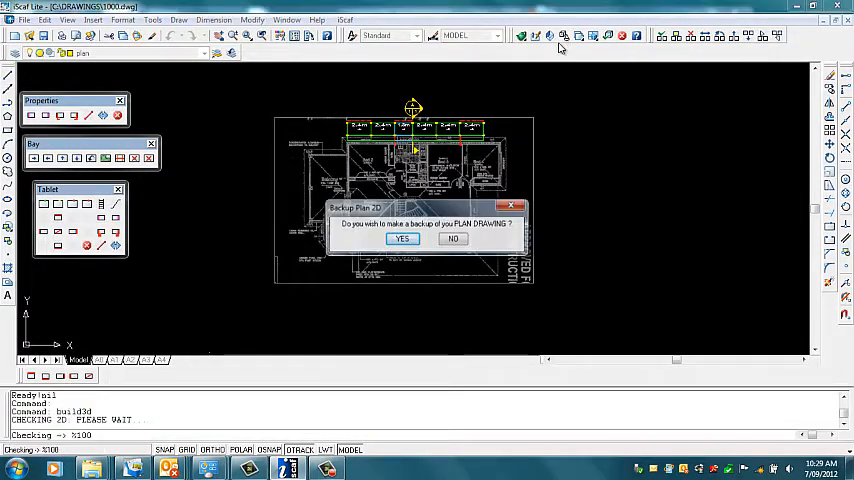
Back up the plan drawing and save the plan view for the layout sheet
left_click(402, 238)
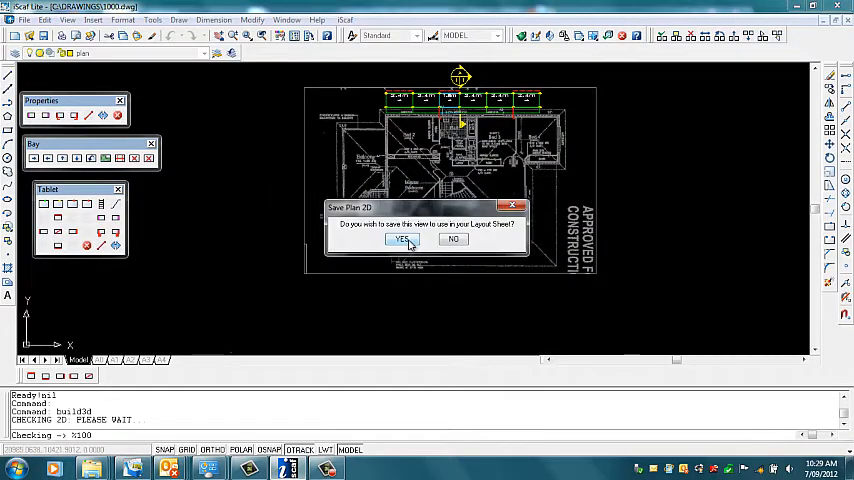
left_click(401, 240)
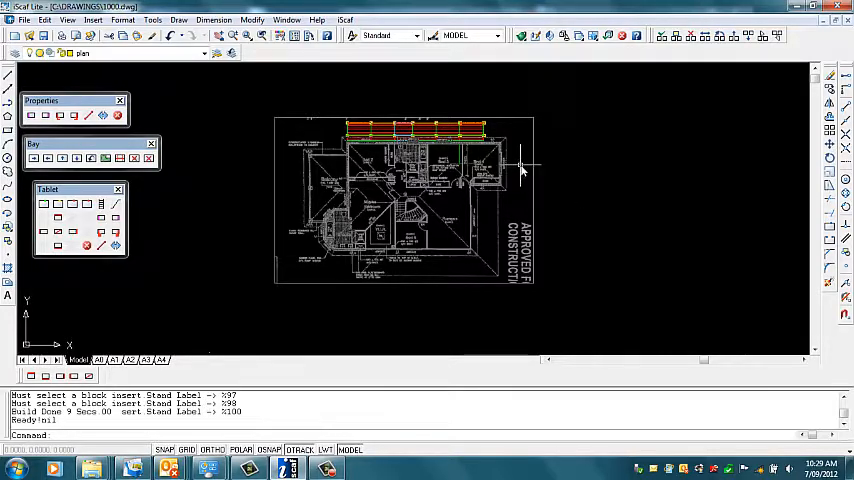
Insert the s2.tif elevation drawing as an overlay image
left_click(345, 19)
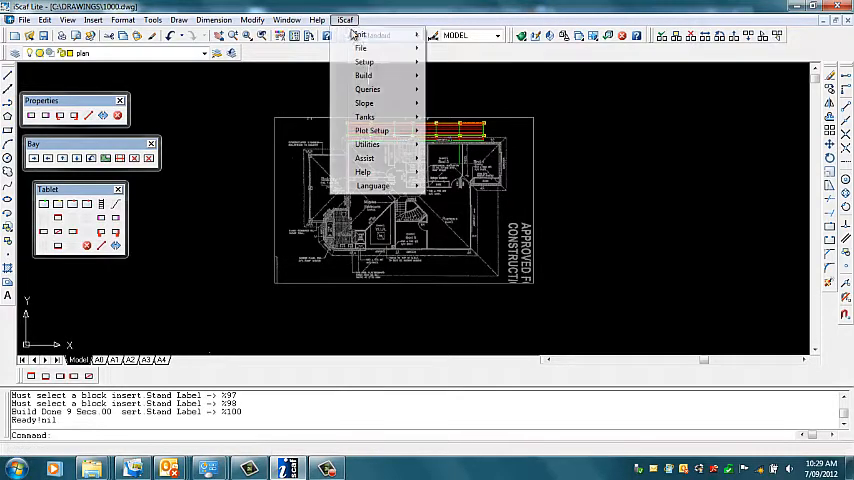
left_click(363, 75)
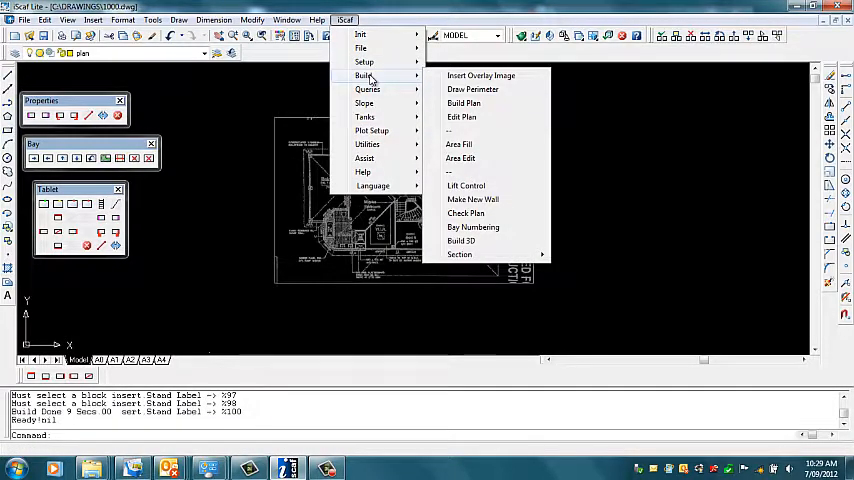
left_click(481, 75)
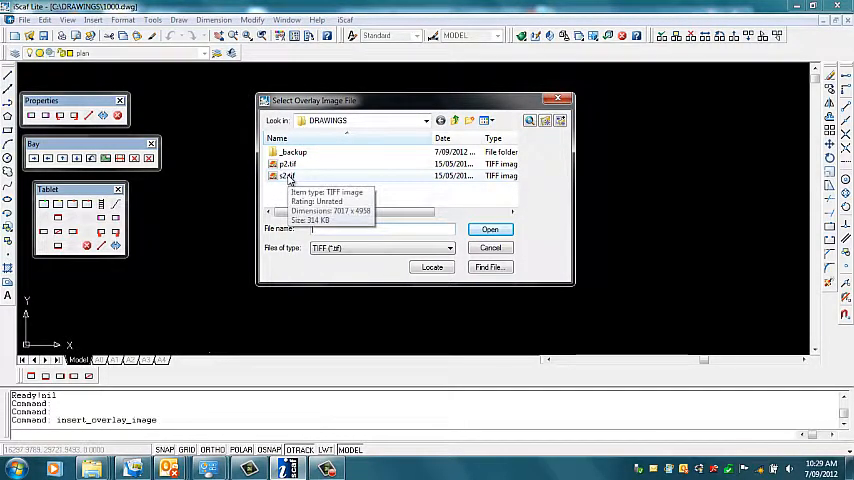
left_click(288, 175)
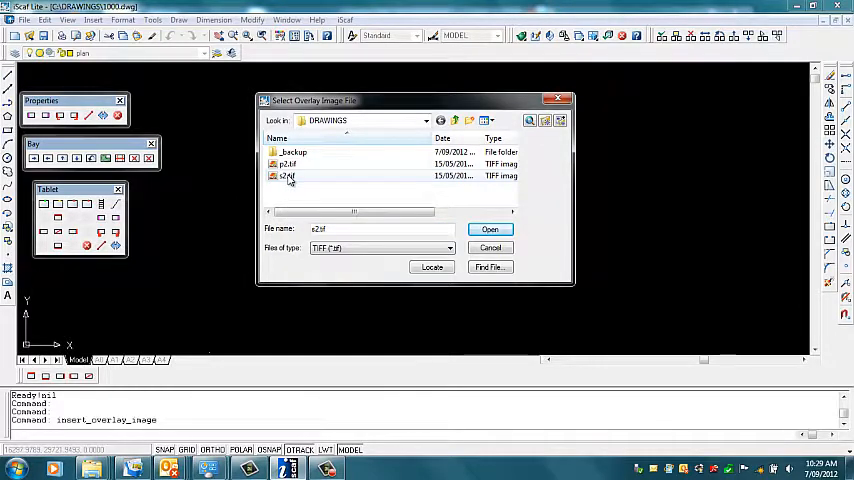
left_click(490, 229)
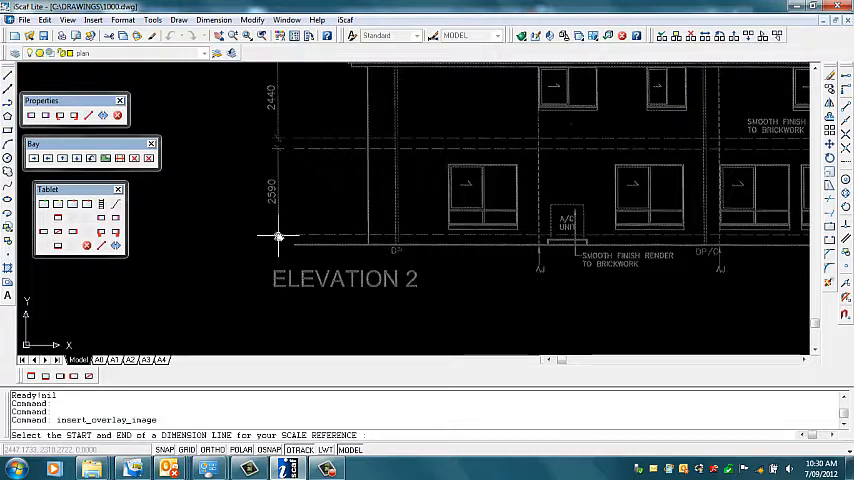
Pick the ends of the 2590 dimension and enter 2590 to scale the image
left_click(278, 237)
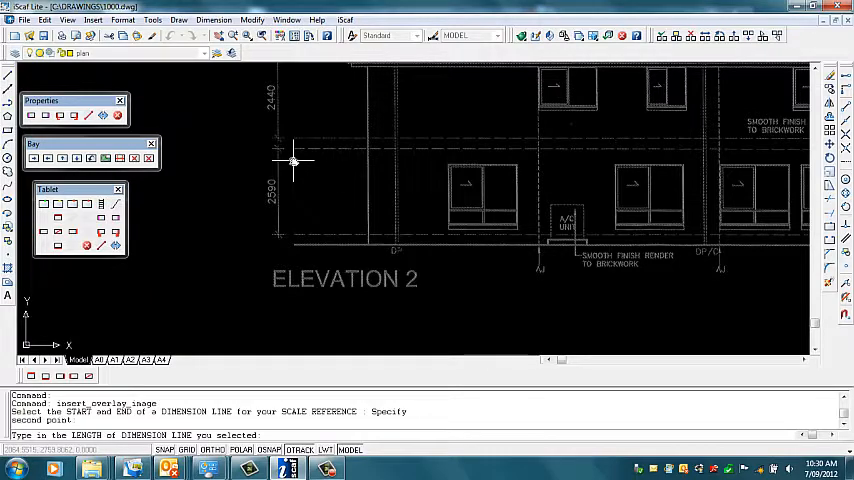
type("2590")
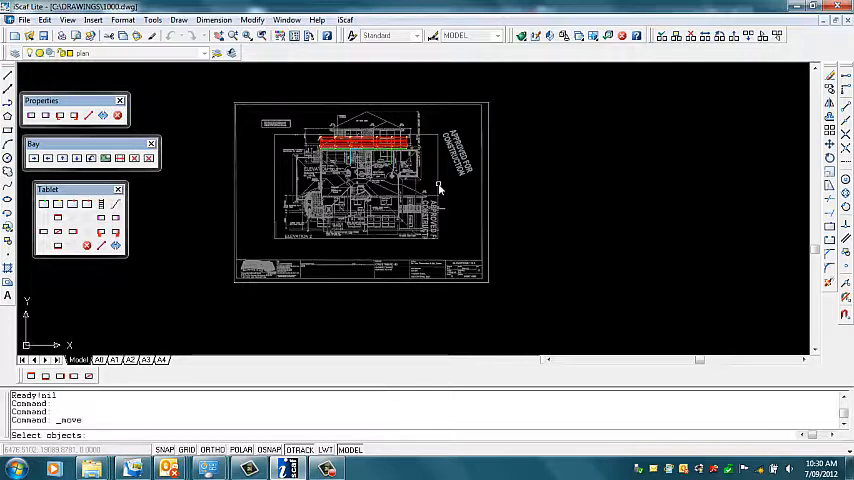
mouse_move(490, 180)
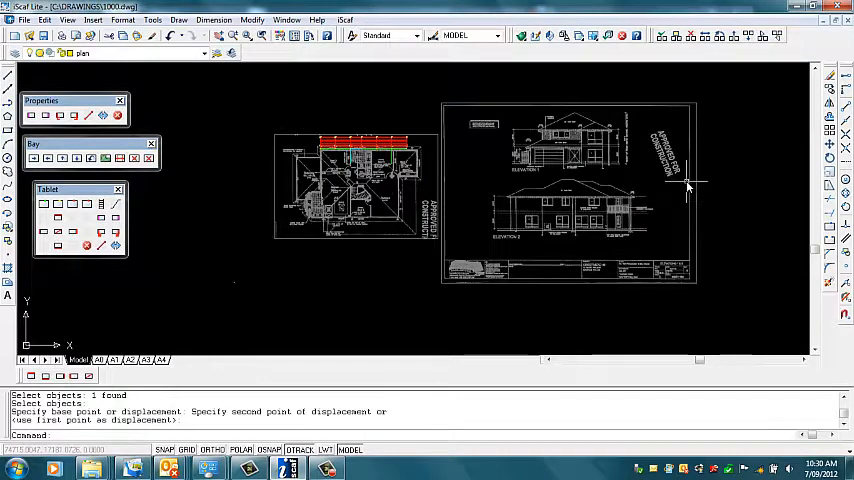
mouse_move(670, 195)
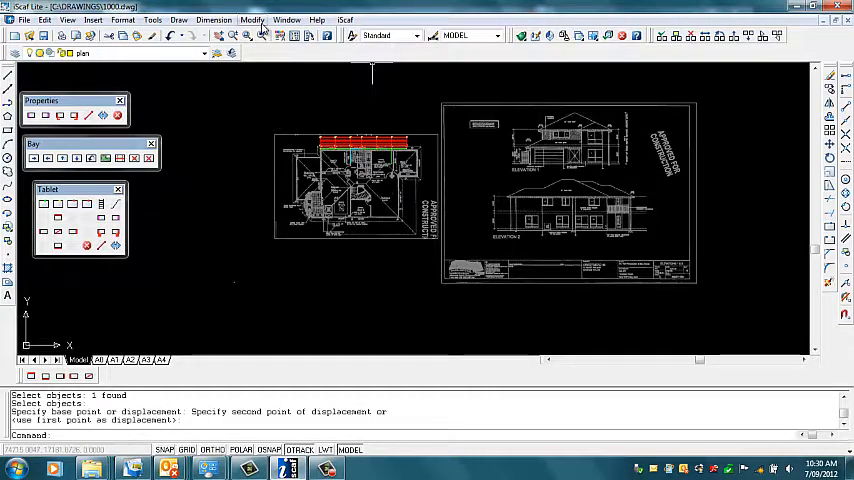
Open the Modify menu to reach the image clipping commands
left_click(252, 19)
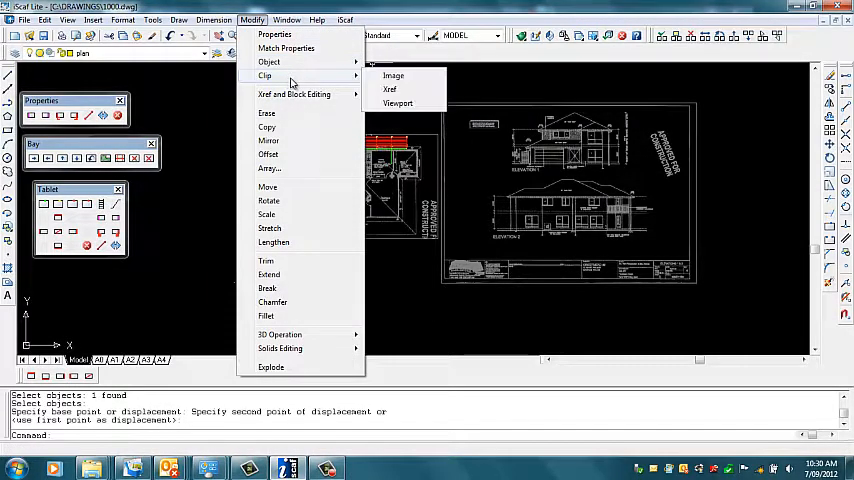
mouse_move(393, 76)
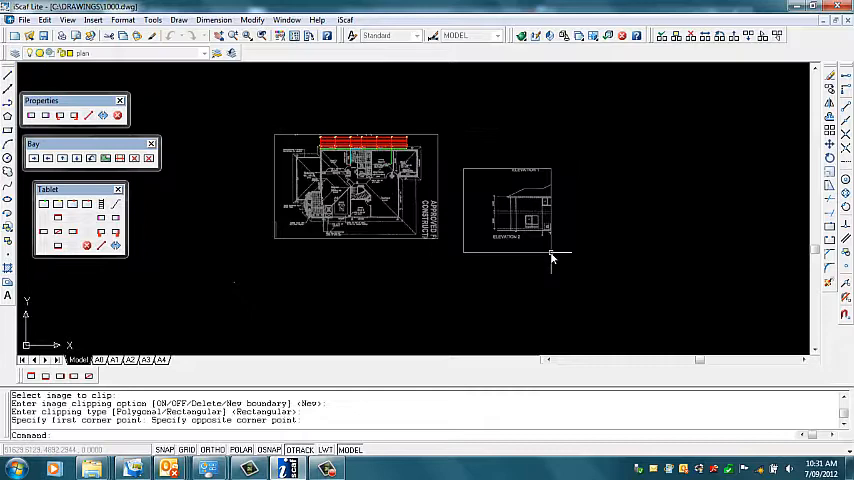
mouse_move(568, 240)
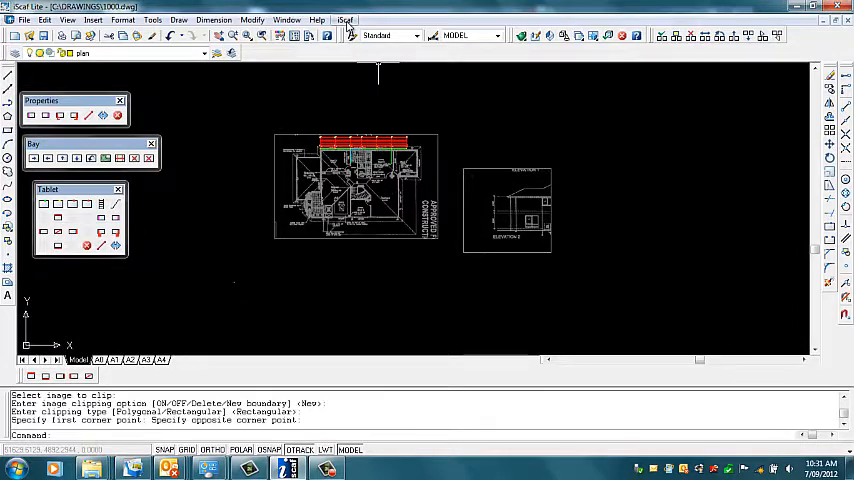
Insert the section AA drawing via Plot Setup's Insert Section/Plan Drawing
left_click(345, 19)
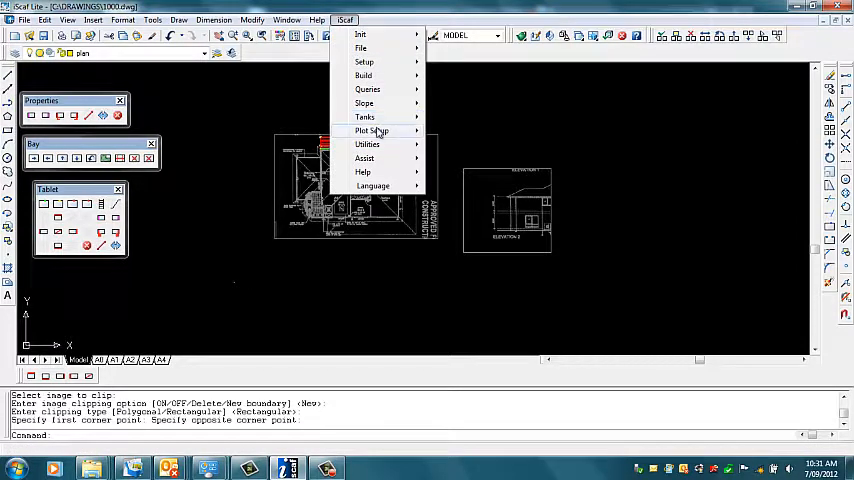
left_click(372, 130)
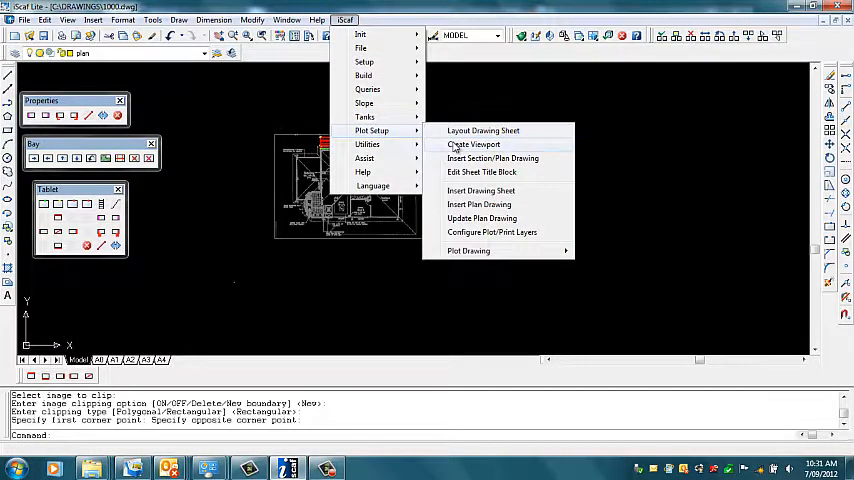
mouse_move(492, 158)
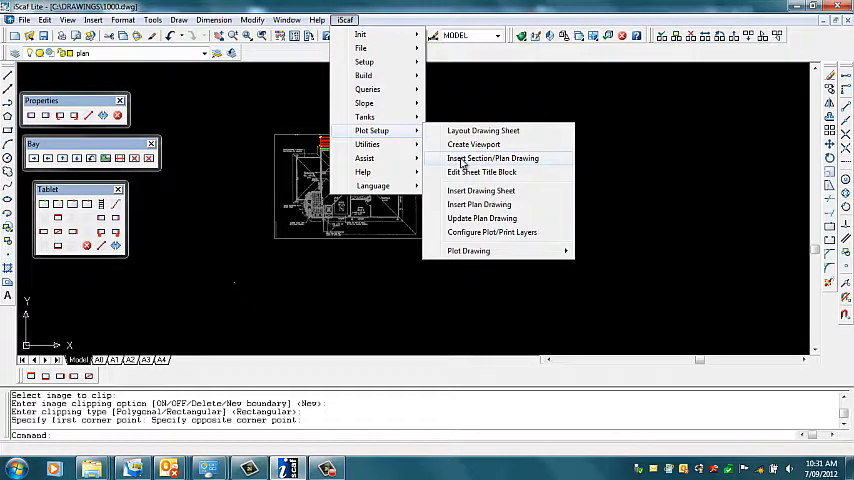
left_click(491, 158)
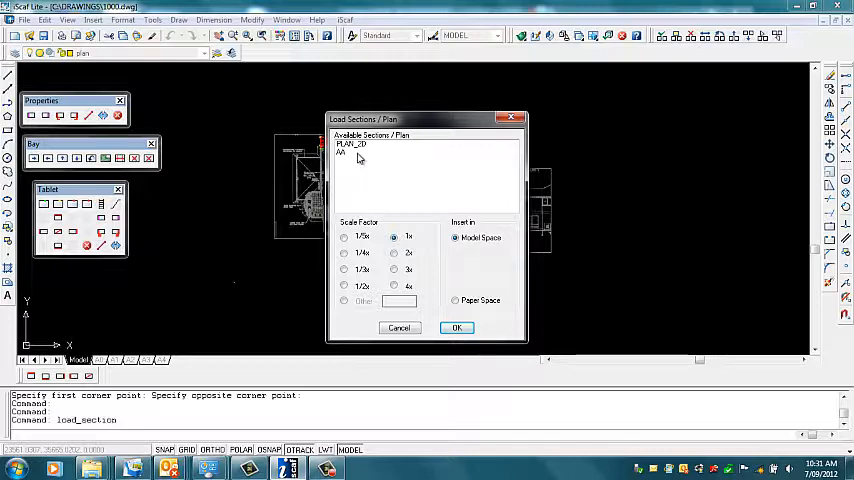
left_click(350, 156)
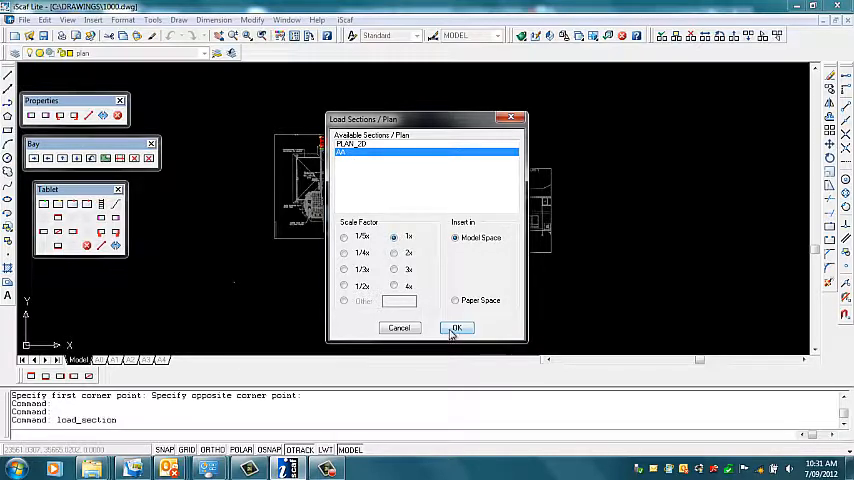
left_click(457, 328)
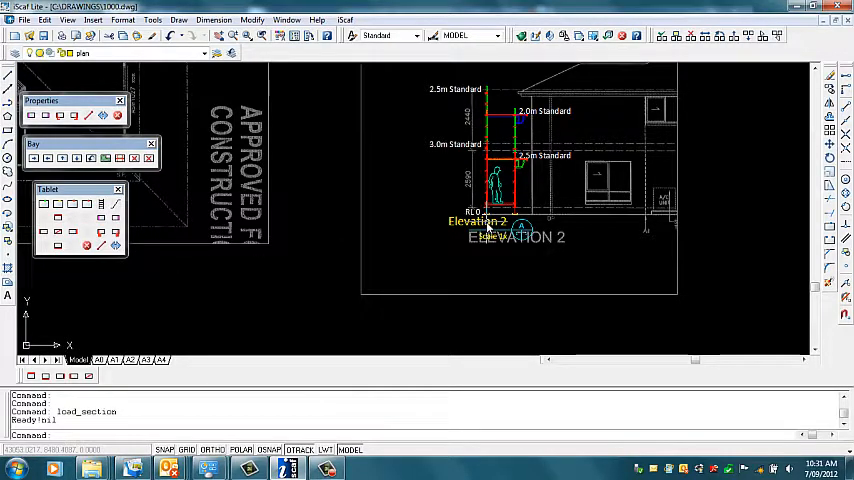
mouse_move(695, 165)
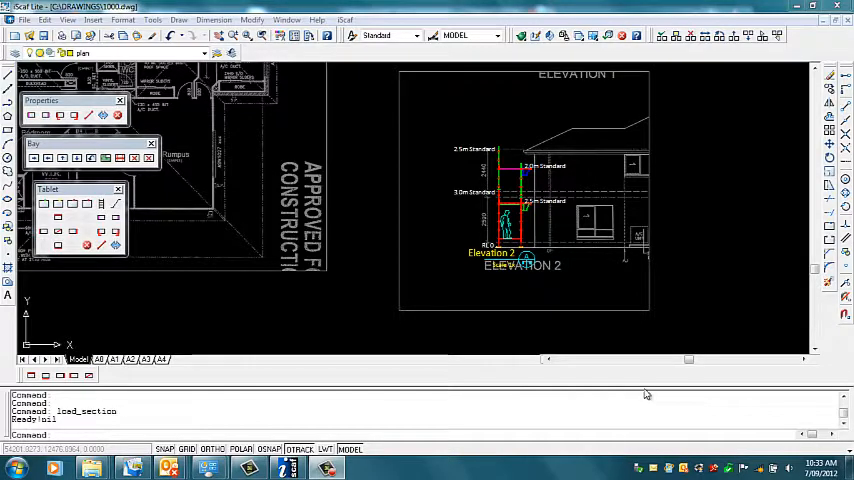
mouse_move(648, 282)
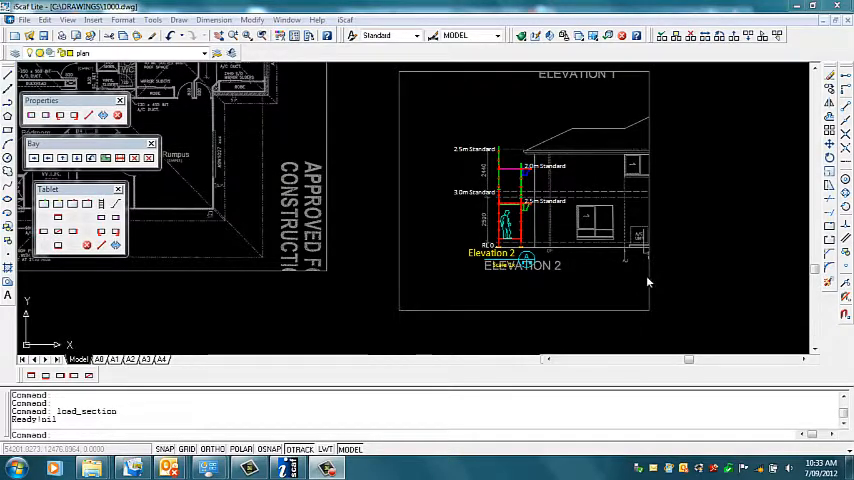
mouse_move(645, 270)
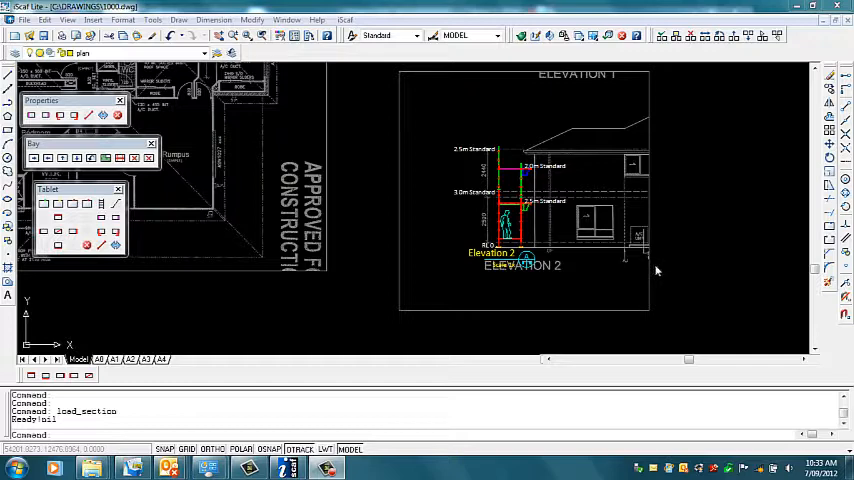
mouse_move(655, 275)
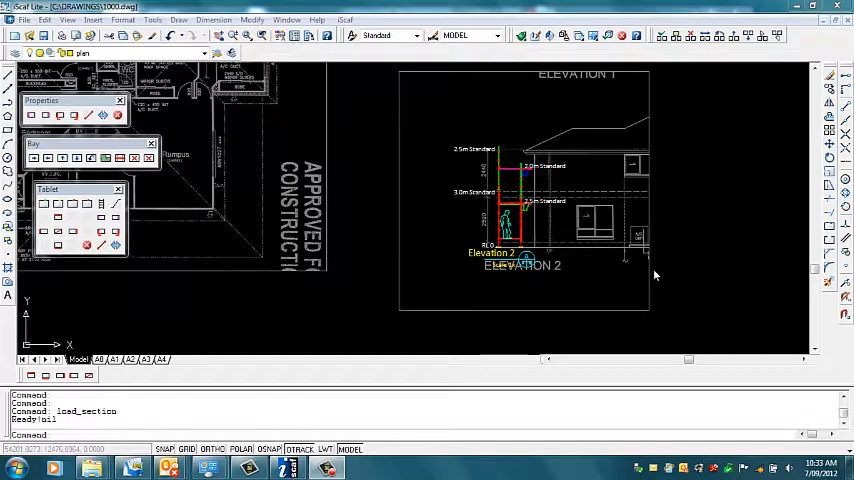
mouse_move(648, 275)
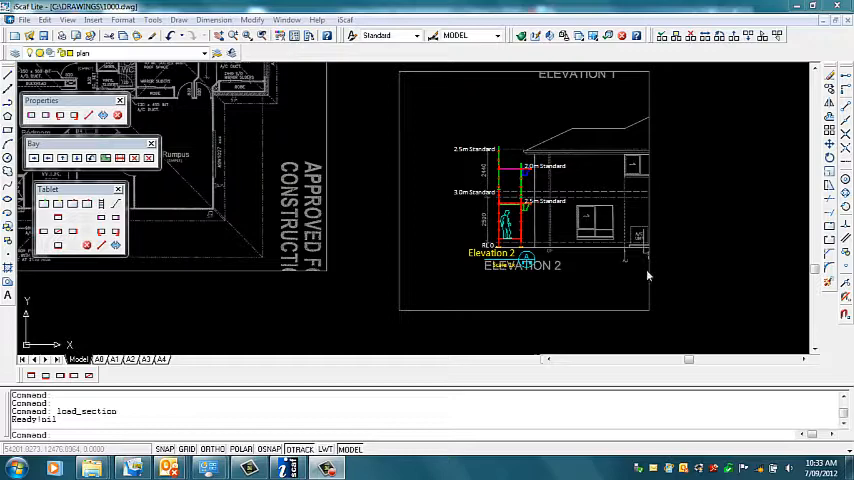
Join the section images using iScaf Build > Section > Join Section Image
left_click(344, 19)
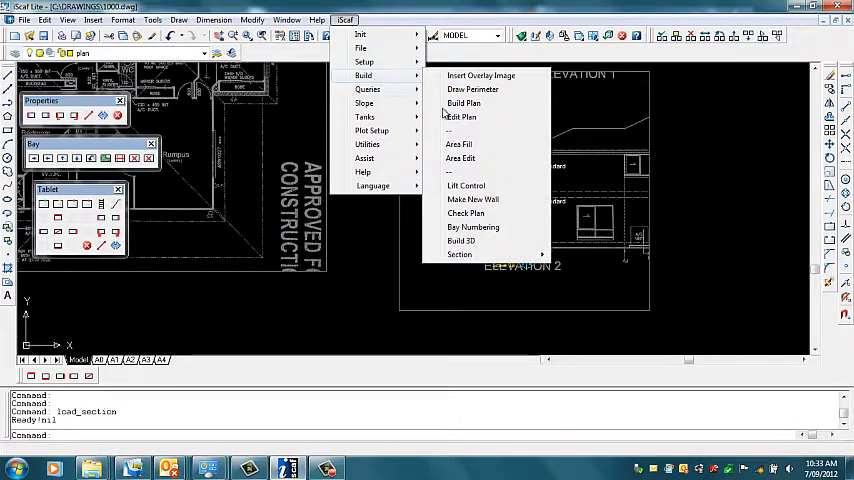
left_click(460, 254)
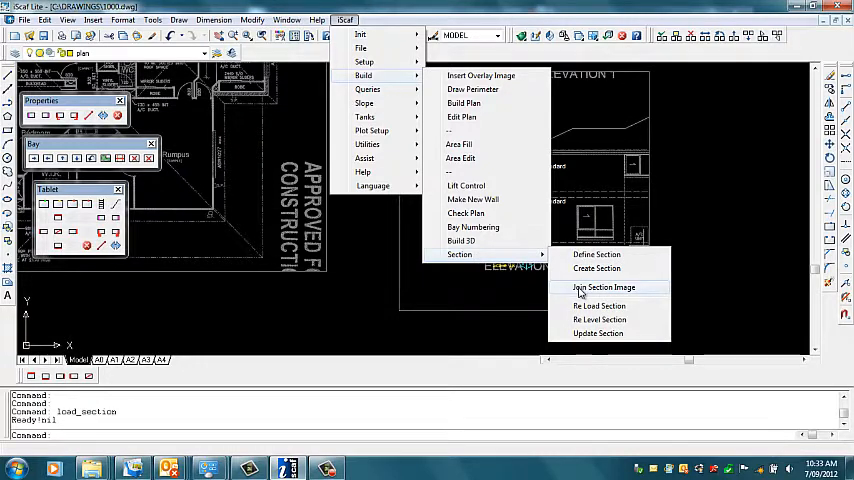
left_click(602, 287)
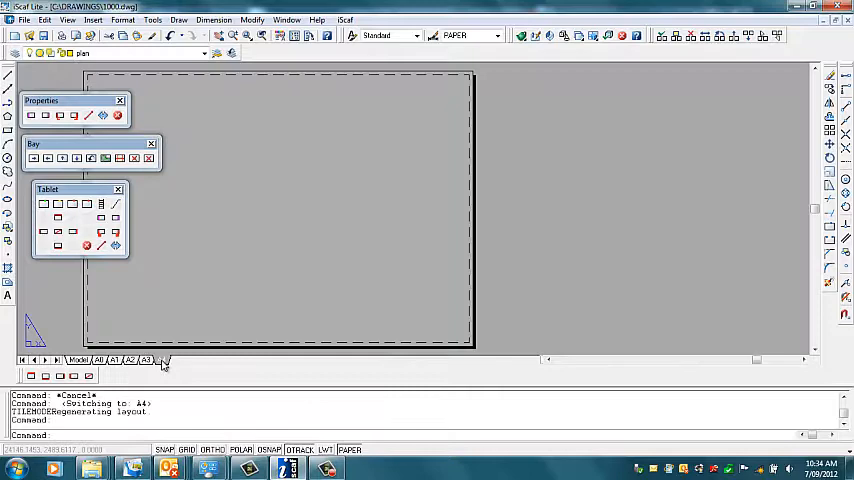
Create the A4 drawing sheet with client 'wwww.scaf', project 'WW' and drawing number 'ONE'
left_click(345, 19)
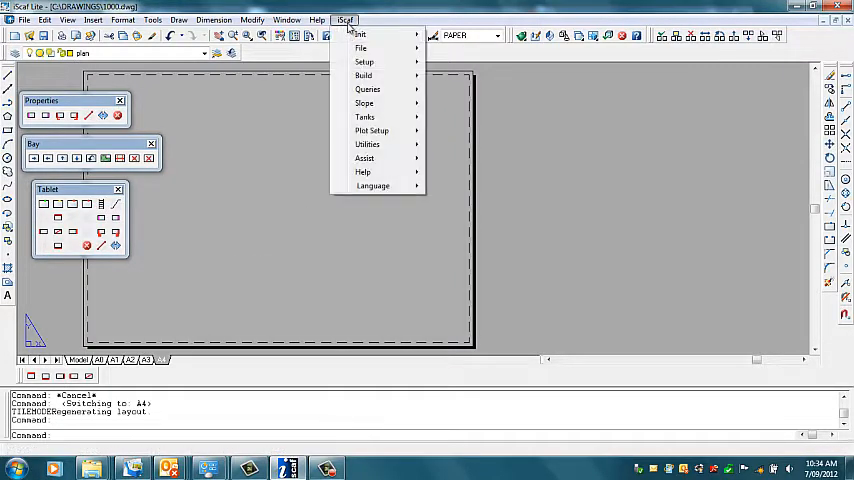
mouse_move(372, 131)
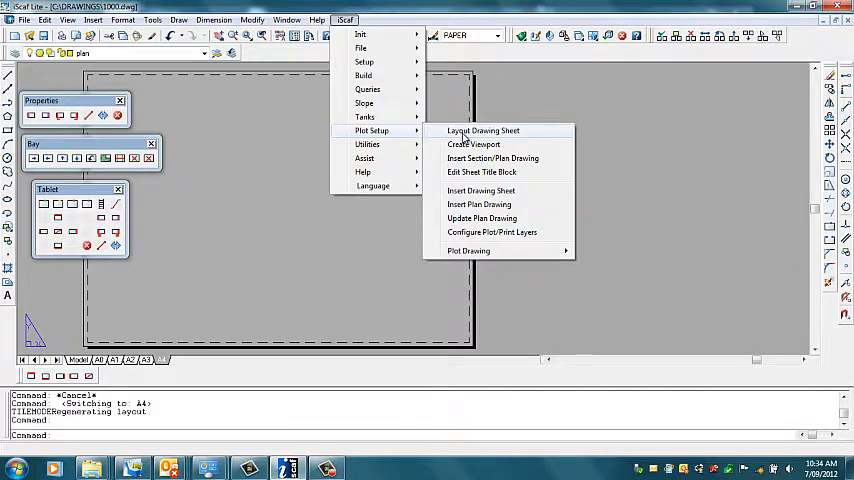
left_click(483, 130)
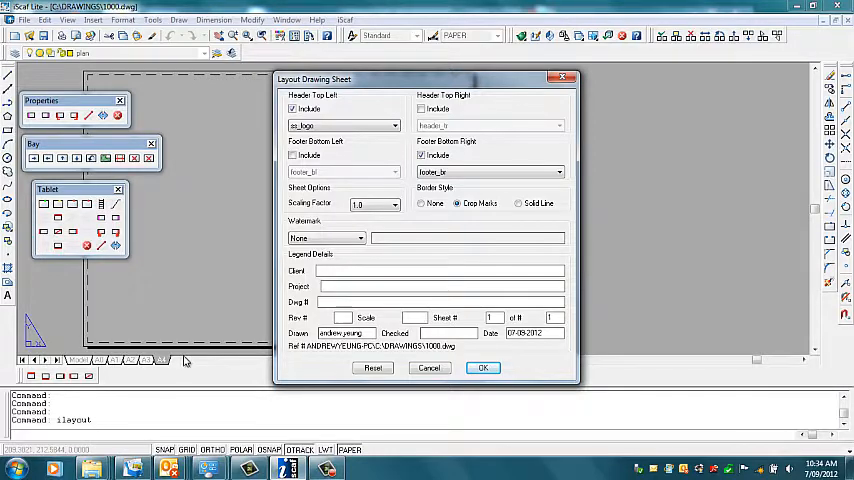
mouse_move(160, 362)
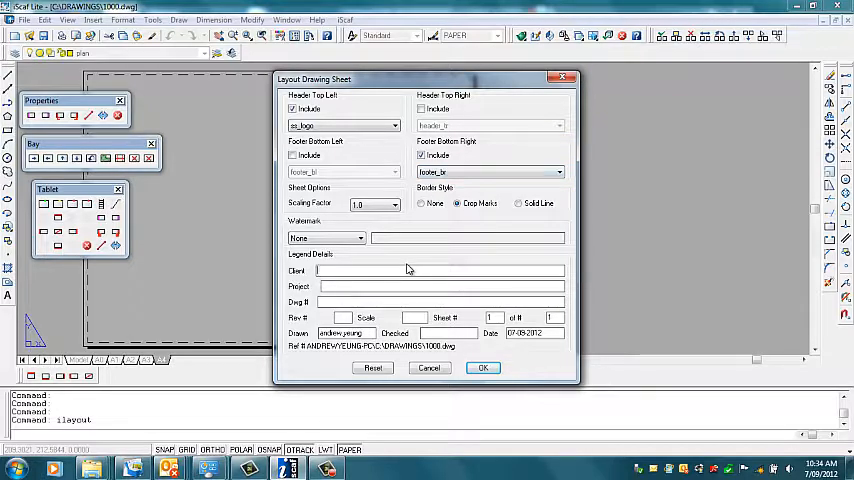
type("wwww")
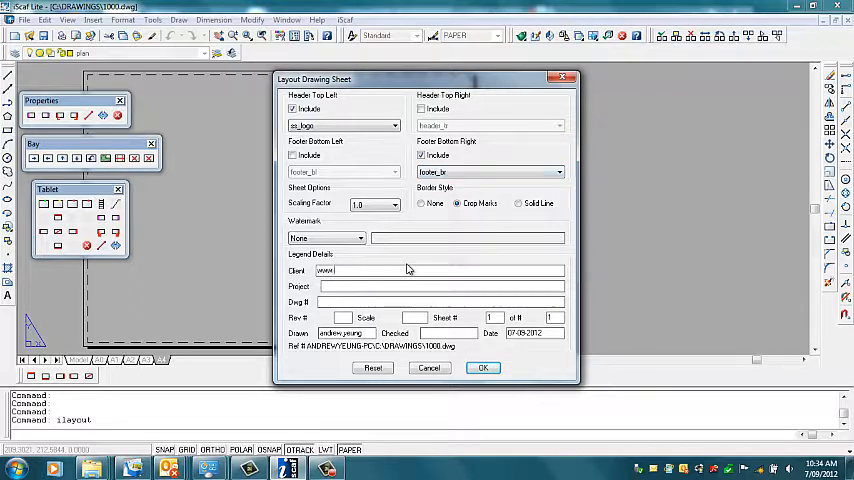
type(".scaffoldingsoftware")
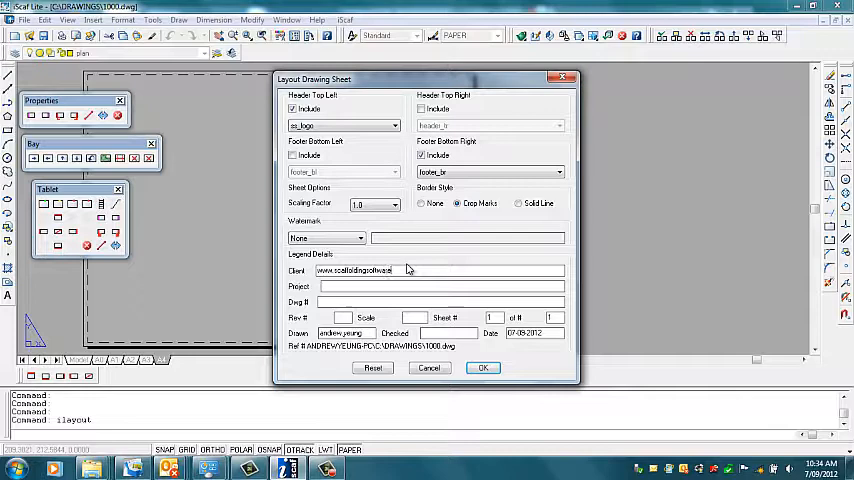
type("WWW.SCAFFOLDINGSOFTWARE.COM")
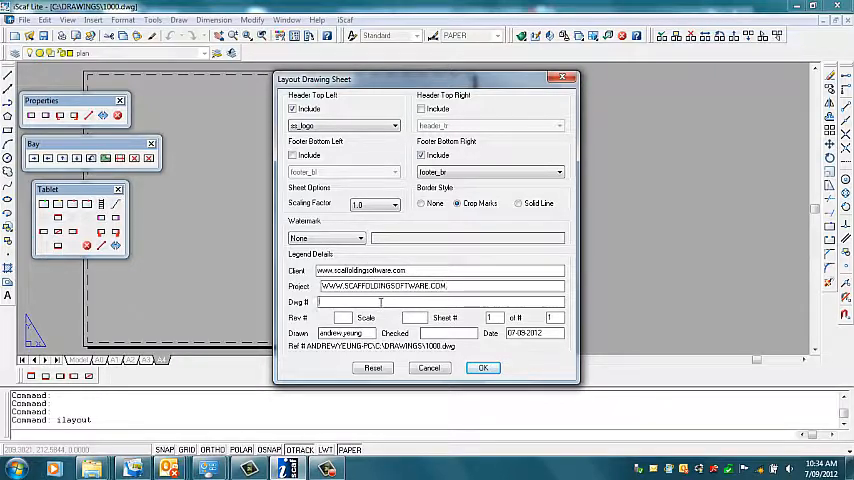
type("ONE")
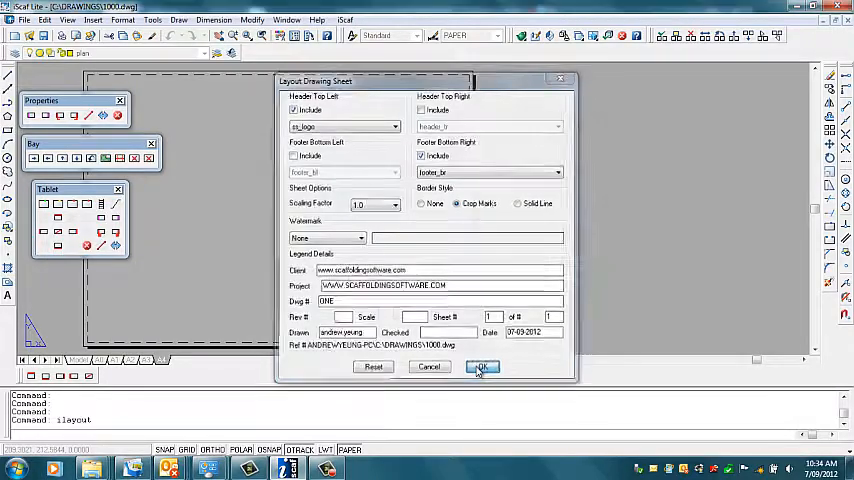
left_click(483, 367)
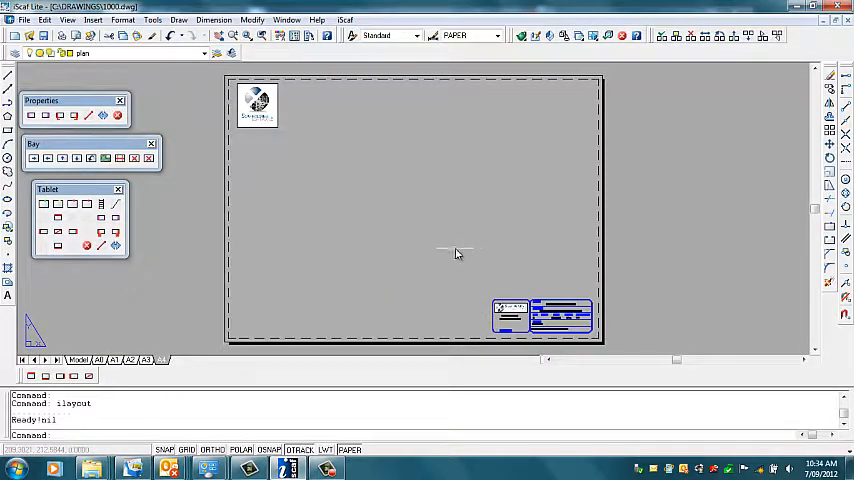
mouse_move(470, 252)
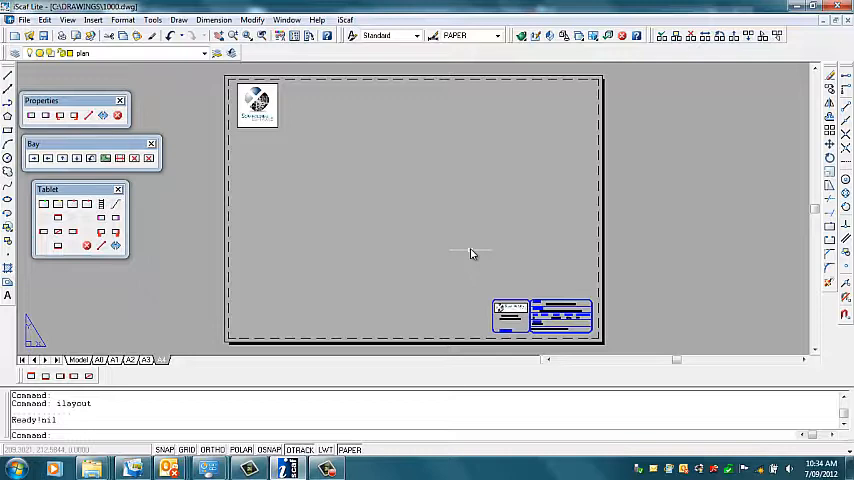
mouse_move(388, 86)
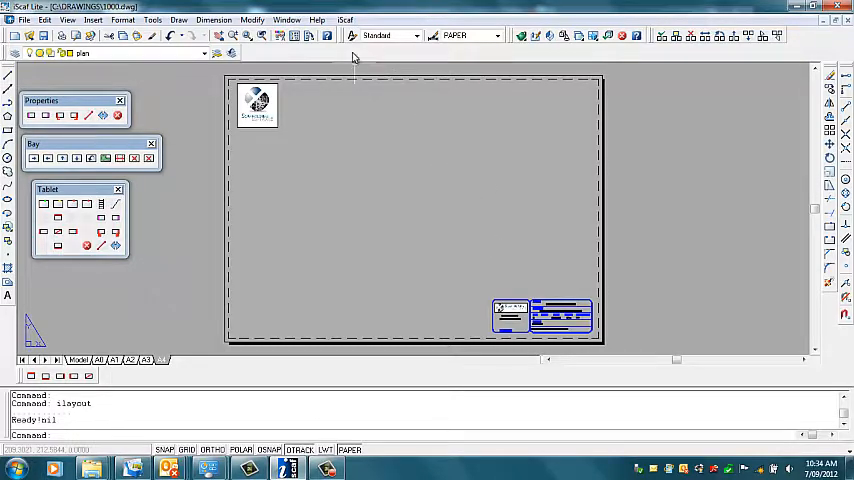
Show the iScaf Plot Setup submenu over the A4 sheet
left_click(345, 19)
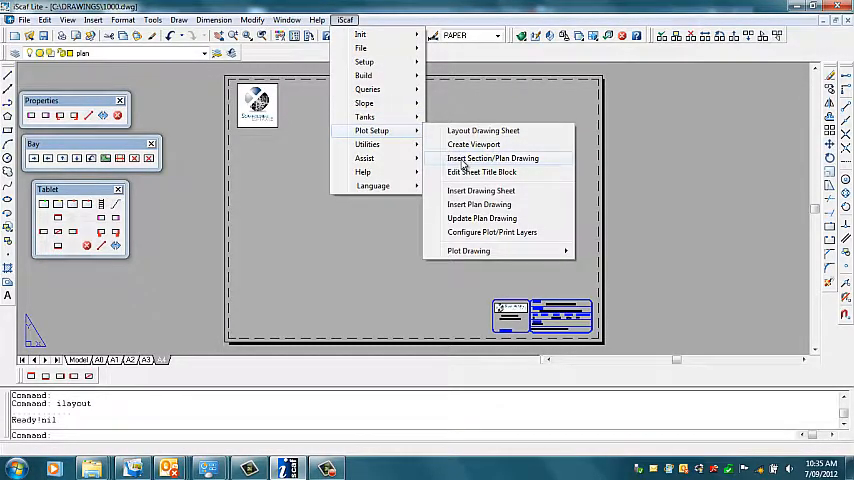
left_click(492, 158)
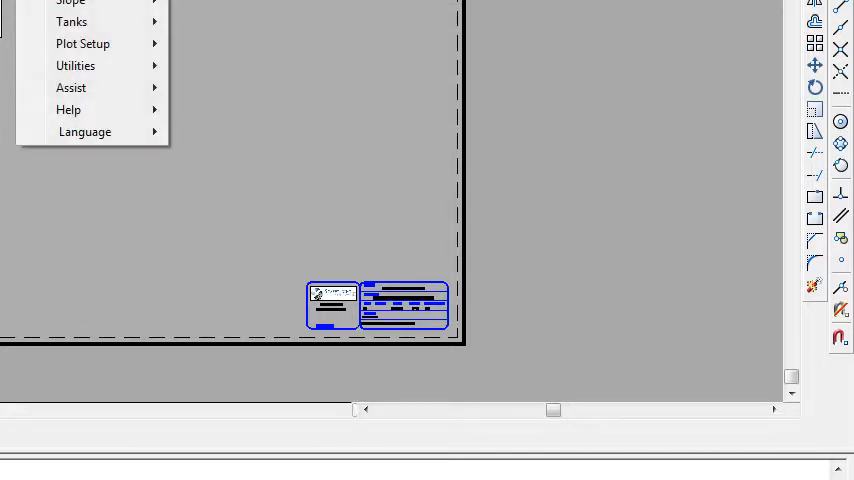
mouse_move(83, 43)
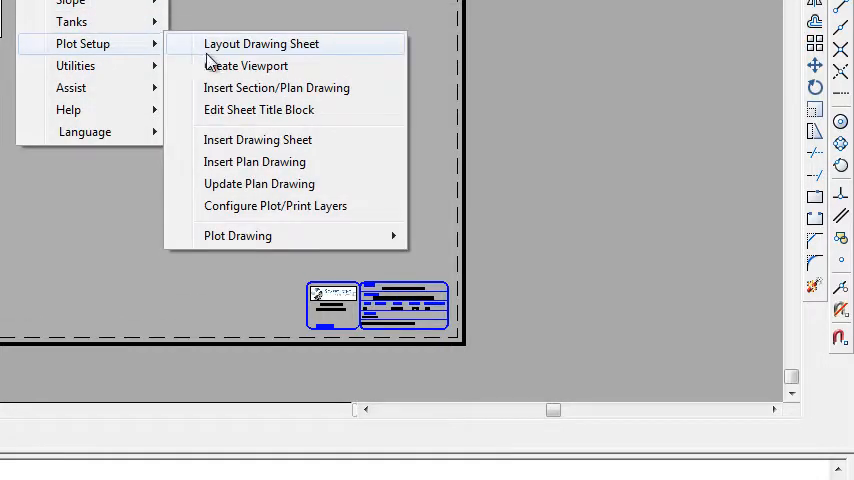
Insert the PLAN_2D scaffold plan onto the A4 sheet at 1:200 scale
left_click(276, 88)
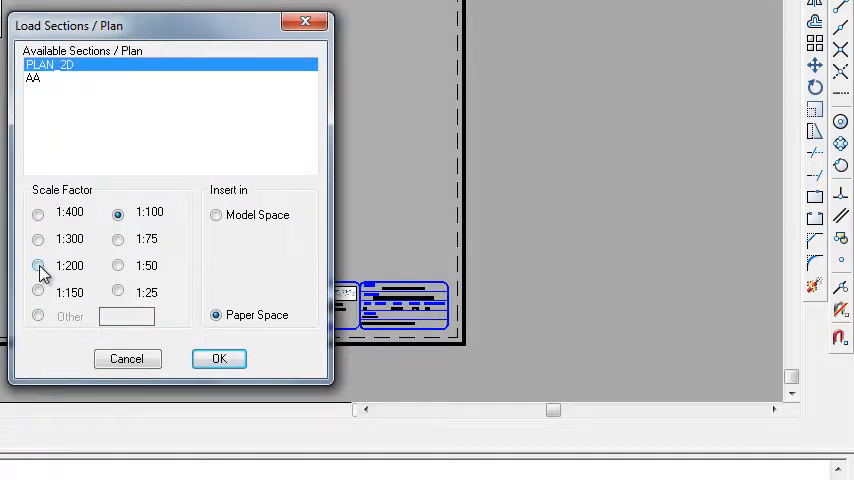
left_click(38, 265)
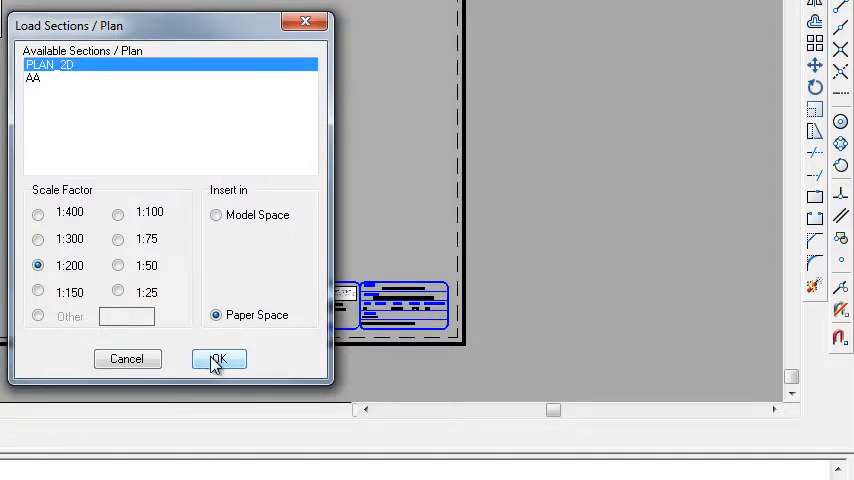
left_click(218, 359)
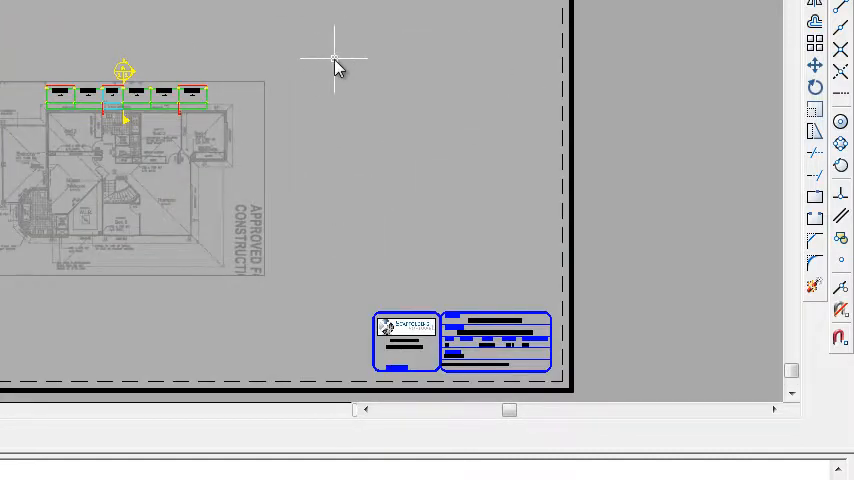
right_click(334, 60)
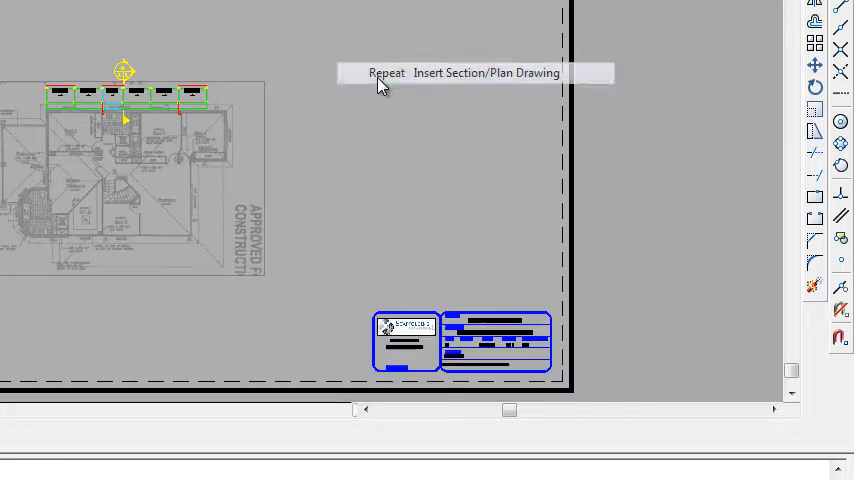
Repeat the insert drawing command to bring section AA onto the sheet
left_click(485, 73)
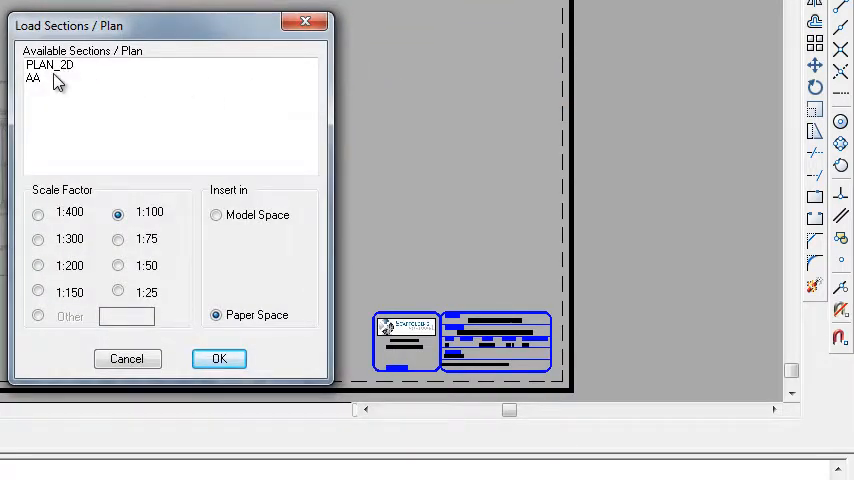
left_click(33, 77)
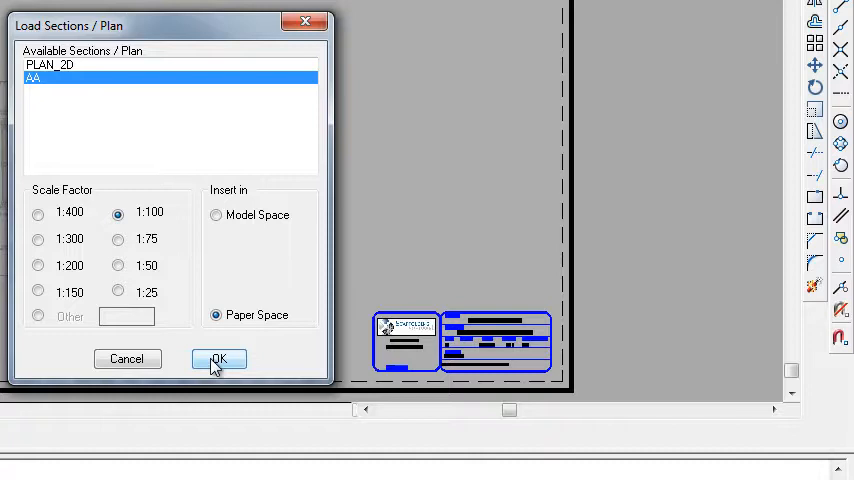
left_click(218, 359)
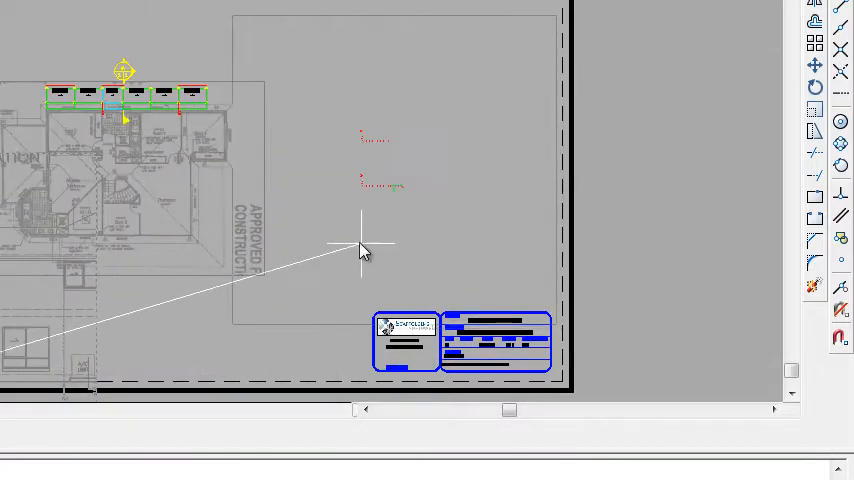